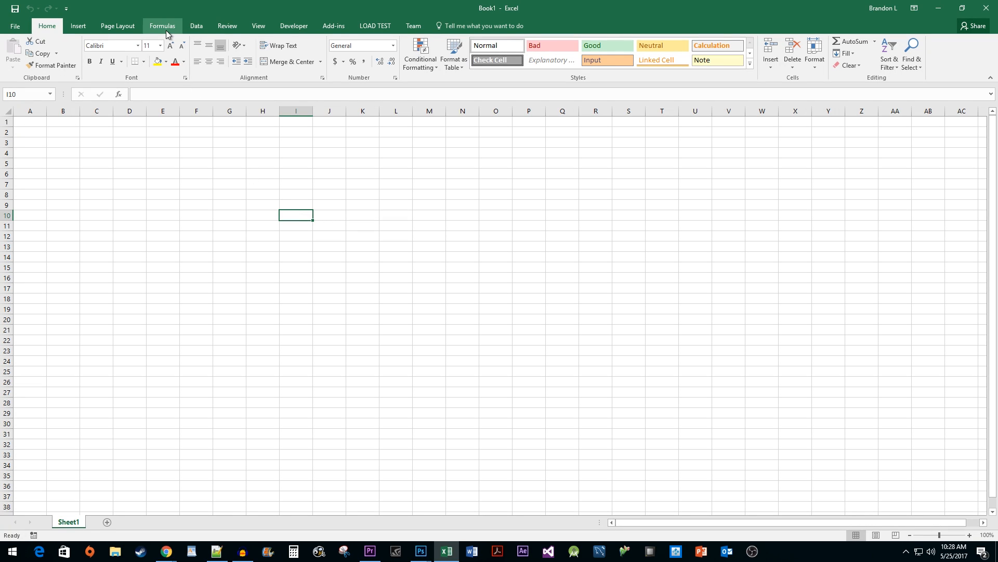
# Step: Define a workbook-level name CurrentRow that refers to =1
pyautogui.click(161, 25)
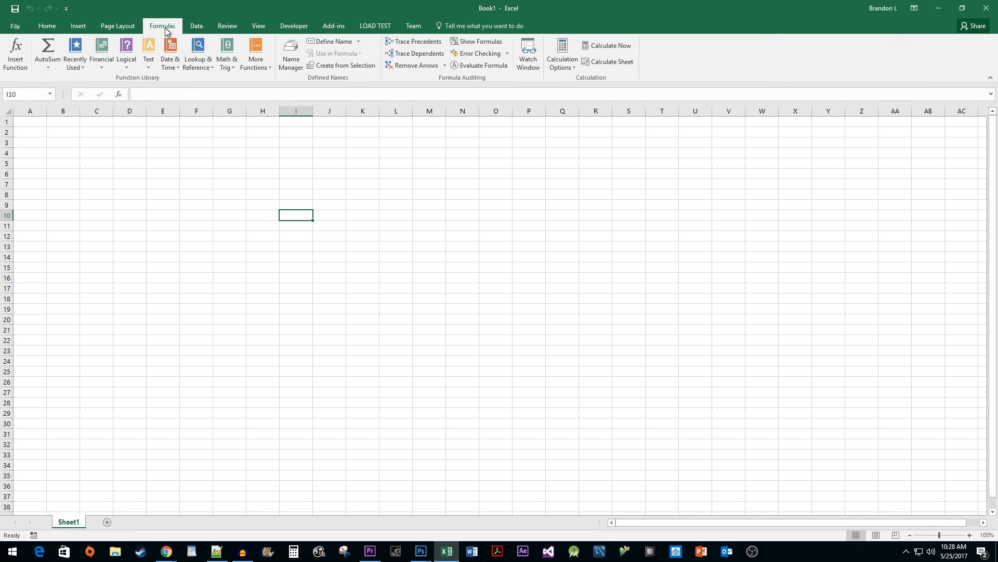
pyautogui.click(334, 41)
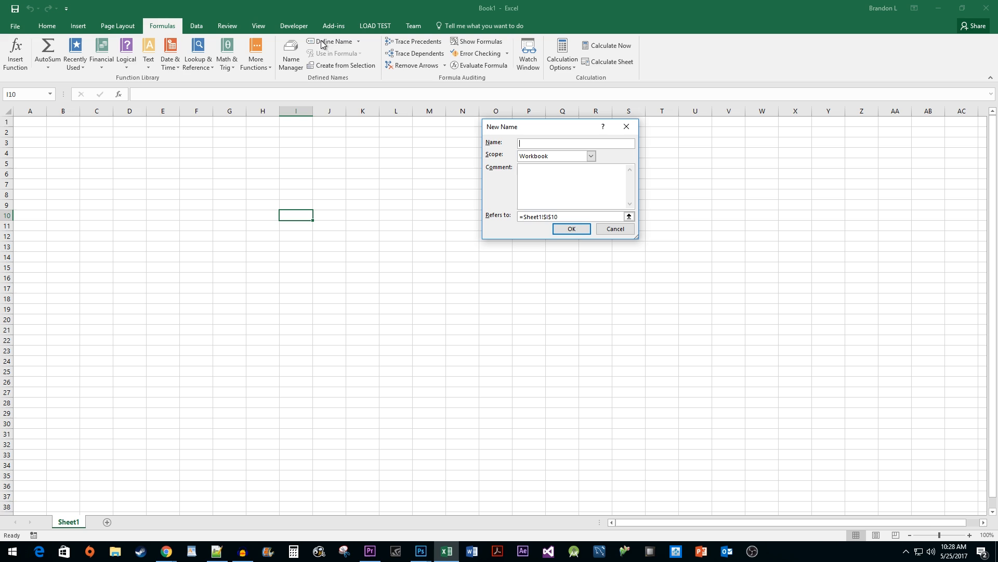
pyautogui.write('CurrentRow')
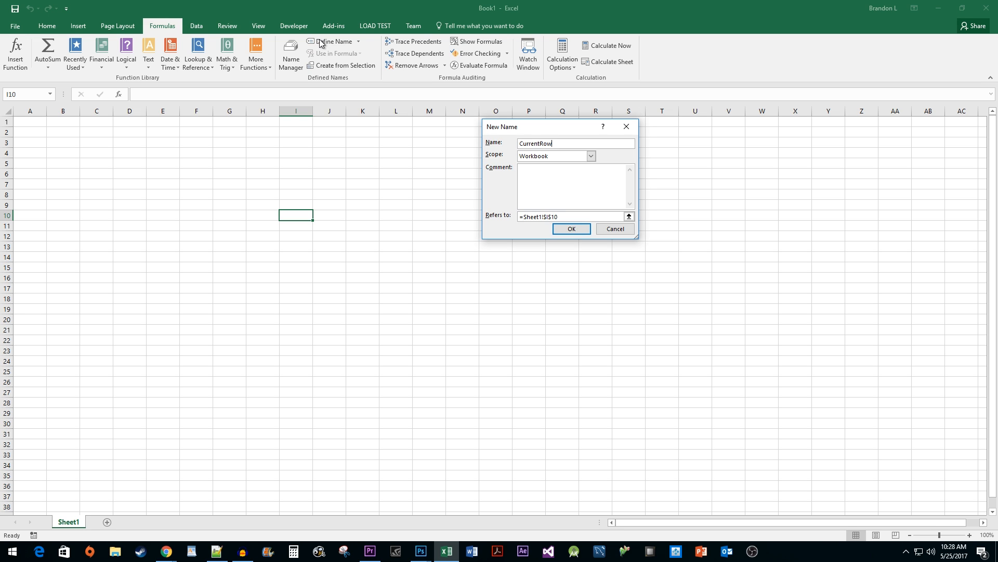
pyautogui.click(570, 217)
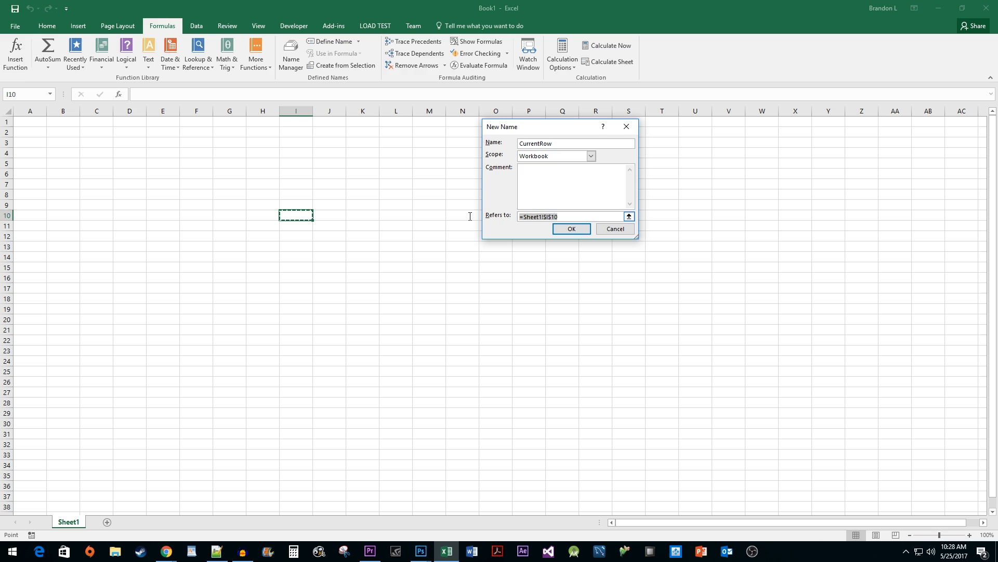
pyautogui.write('=1')
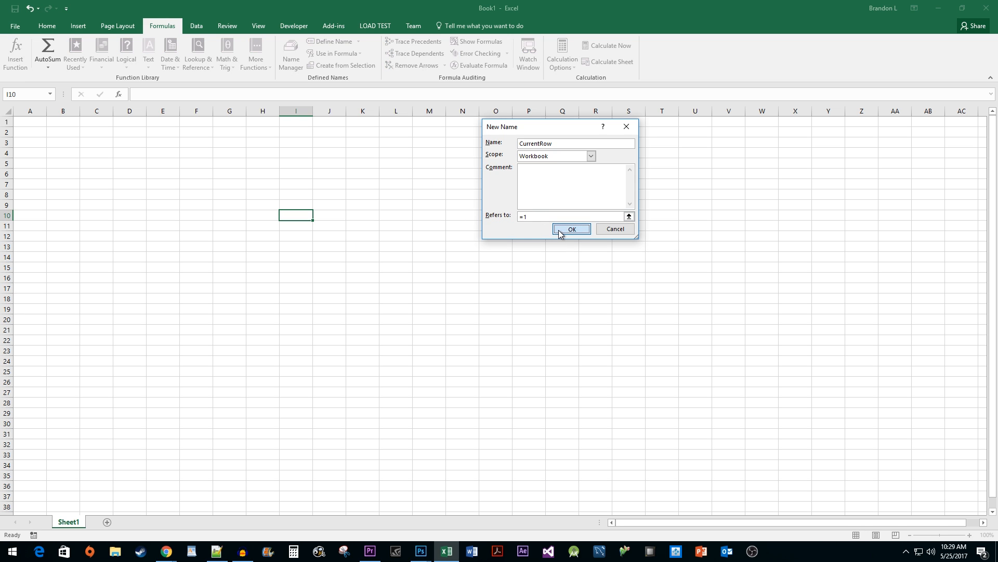
pyautogui.click(570, 228)
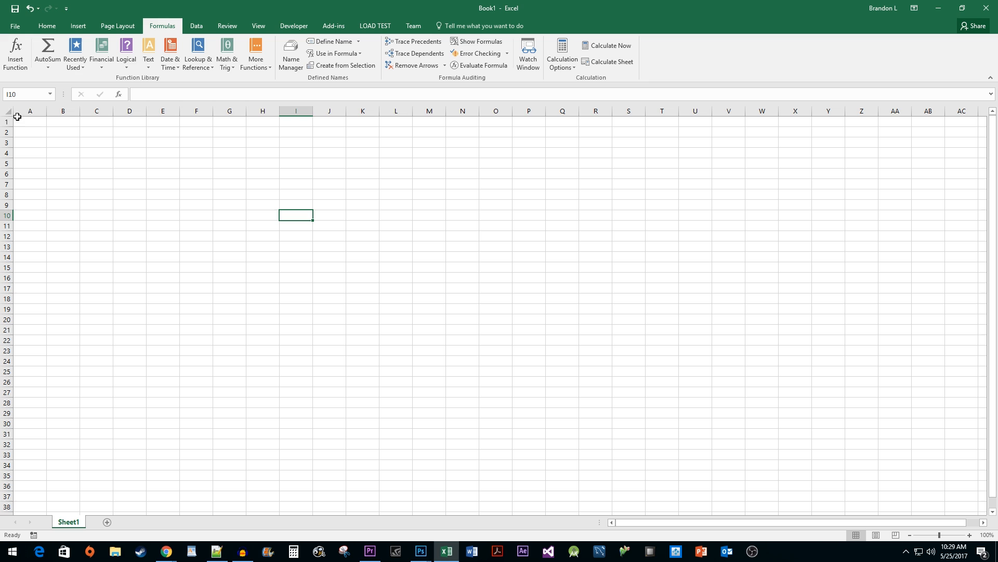
# Step: Select the whole sheet and start a formula-based conditional formatting rule =row(A1)=CurrentRow
pyautogui.click(29, 121)
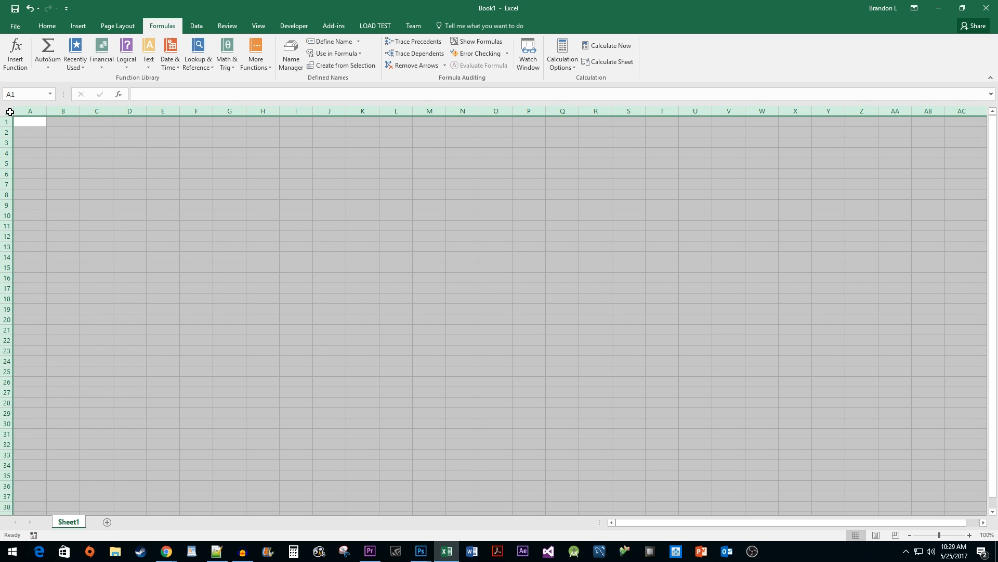
pyautogui.click(46, 26)
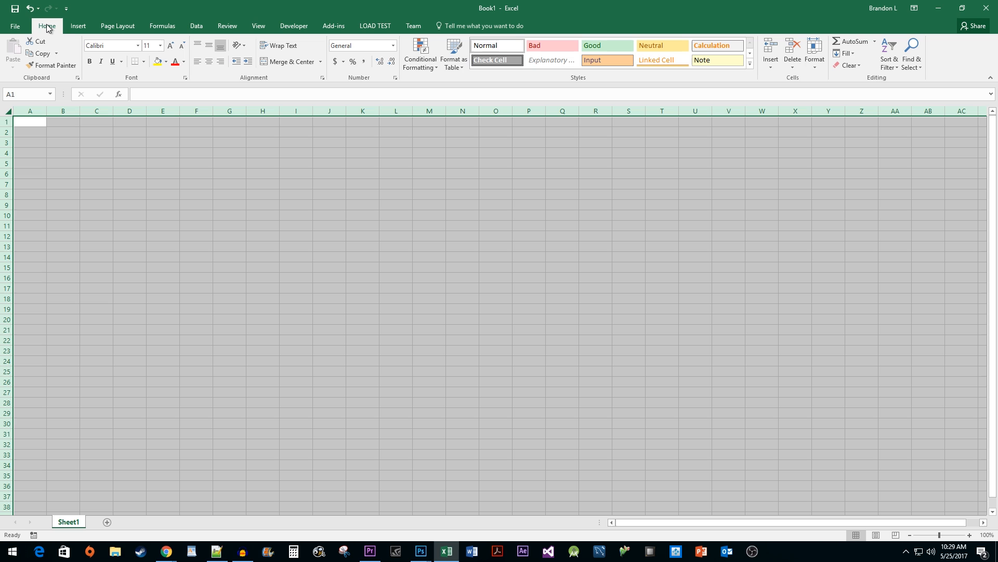
pyautogui.moveTo(420, 54)
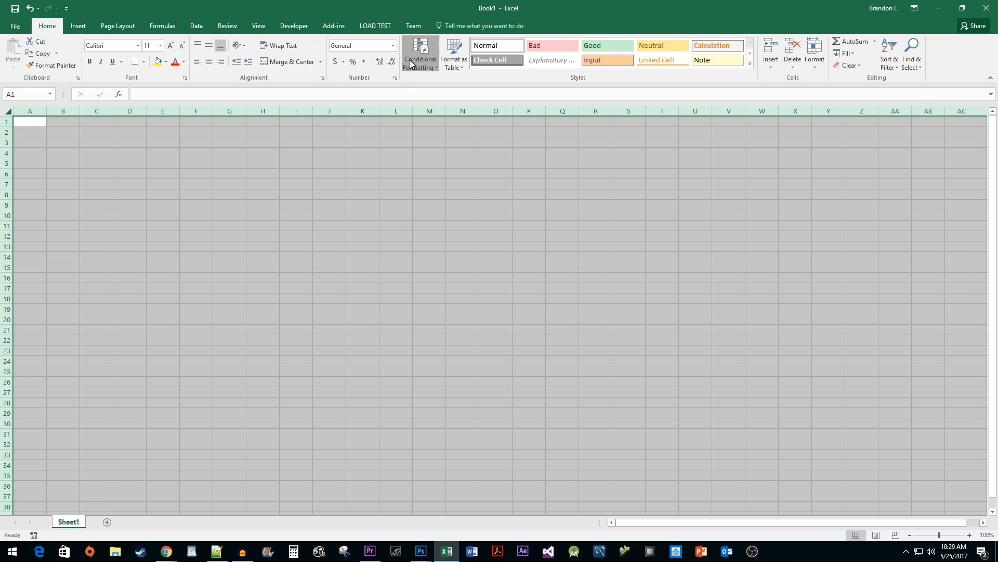
pyautogui.click(420, 53)
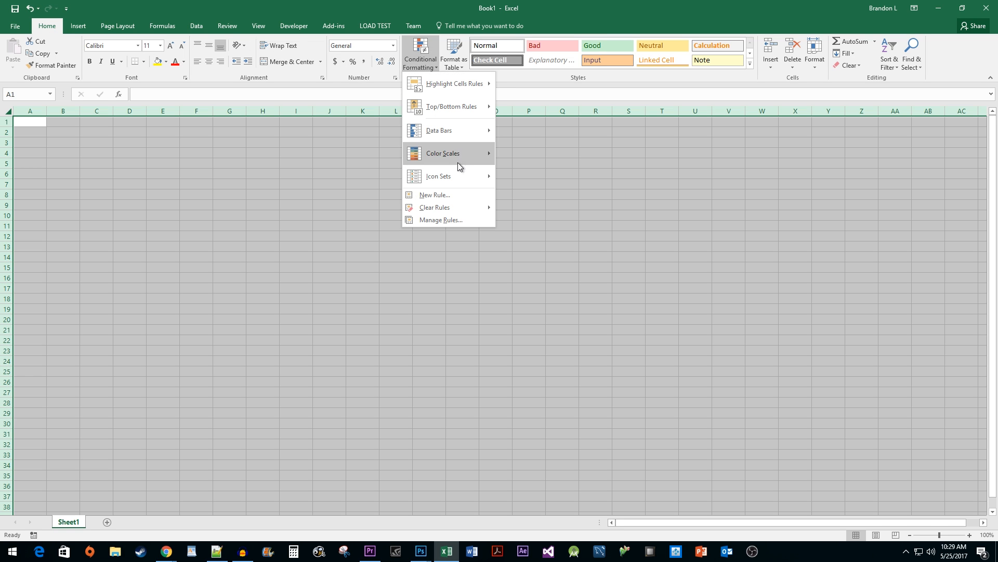
pyautogui.click(434, 194)
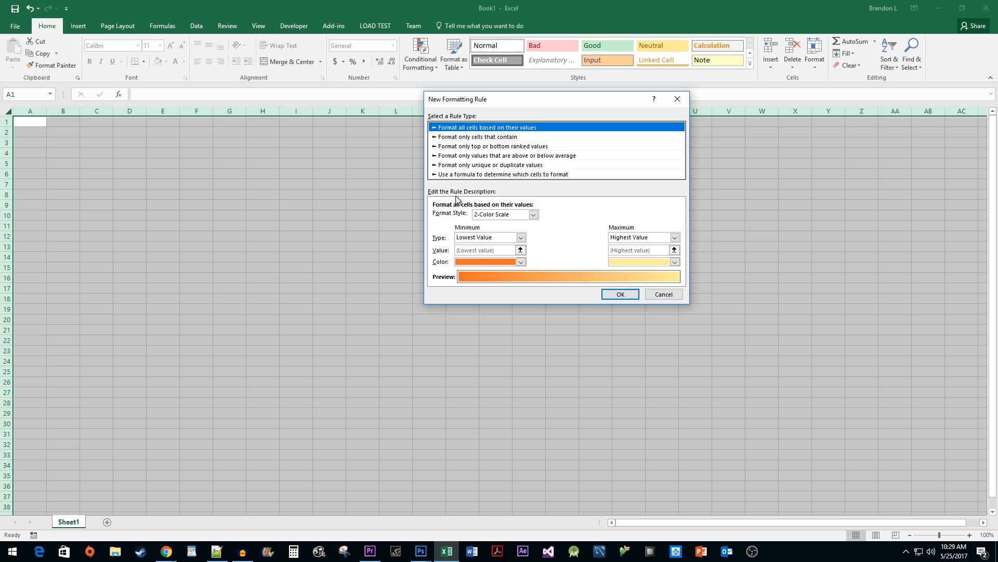
pyautogui.click(503, 174)
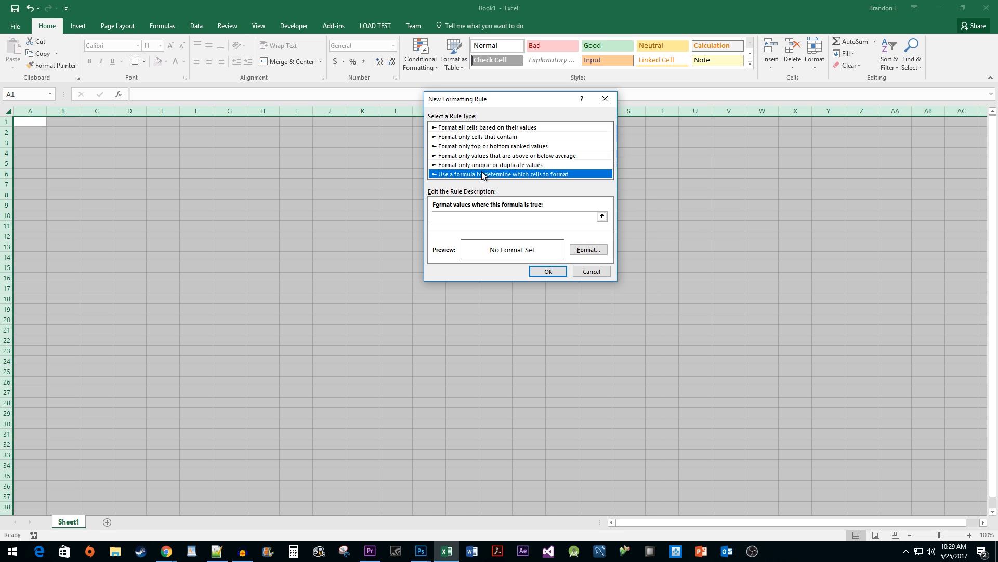
pyautogui.moveTo(470, 199)
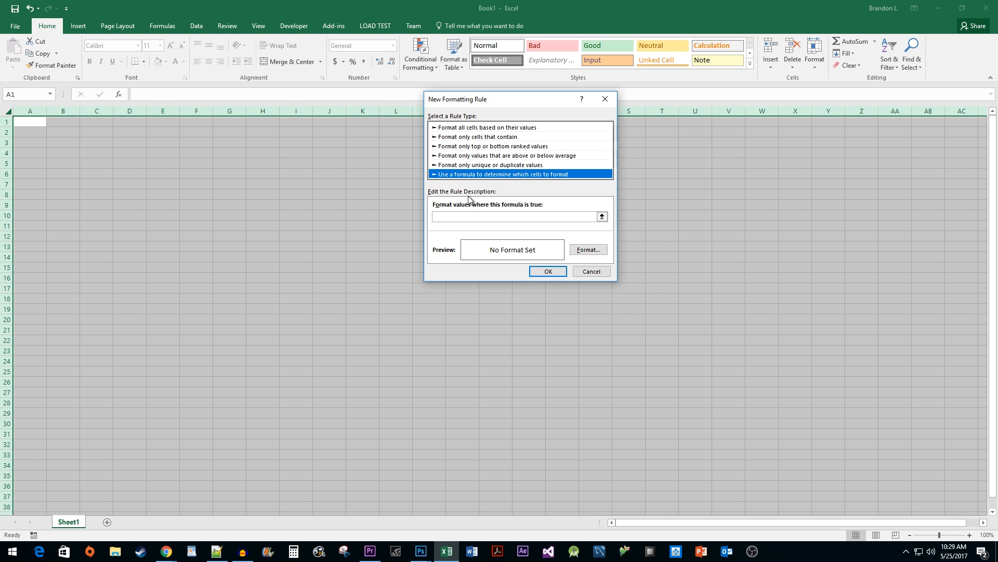
pyautogui.write('=row(A1')
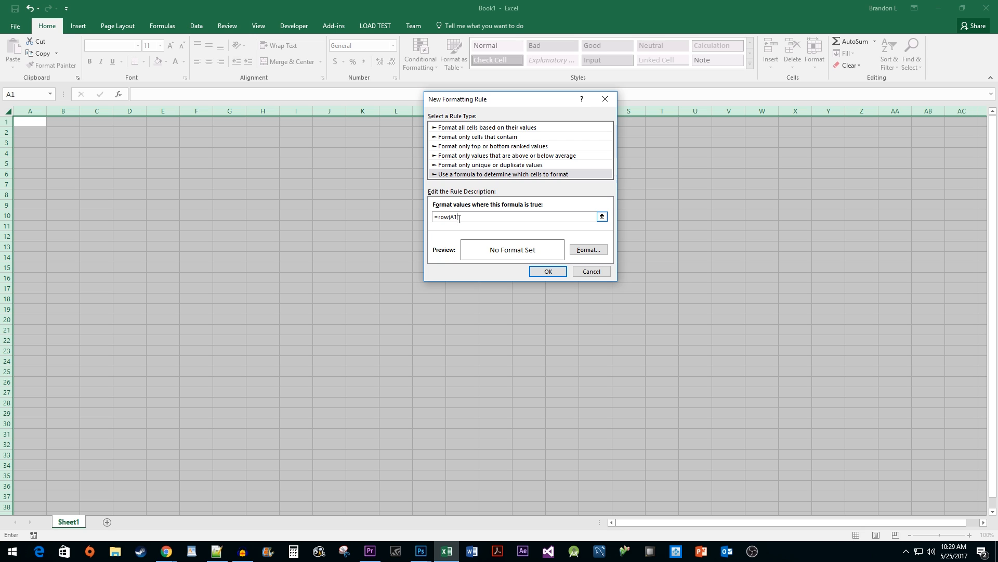
pyautogui.write('=CurrentRow')
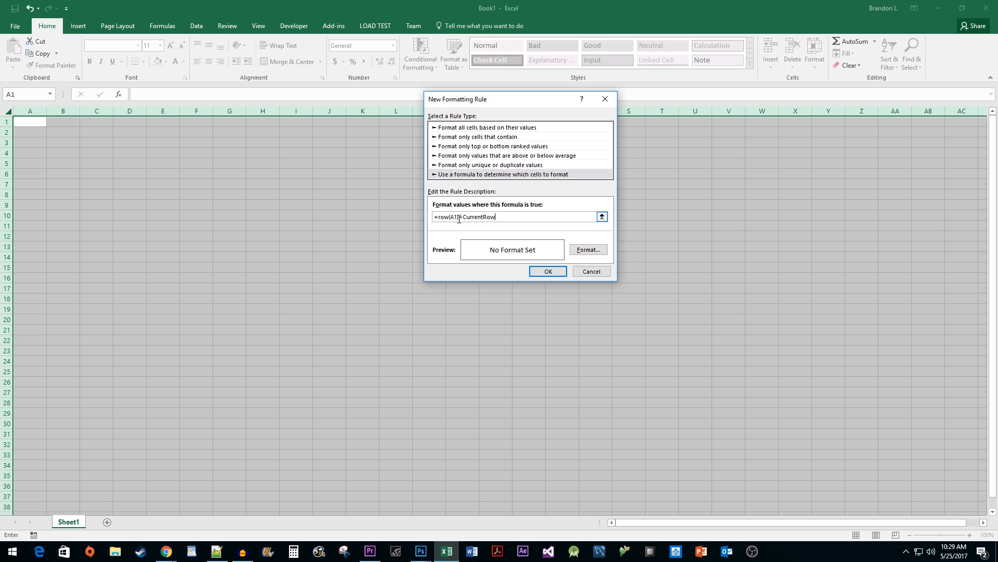
# Step: Give the CurrentRow rule a pale yellow fill and save it
pyautogui.click(587, 249)
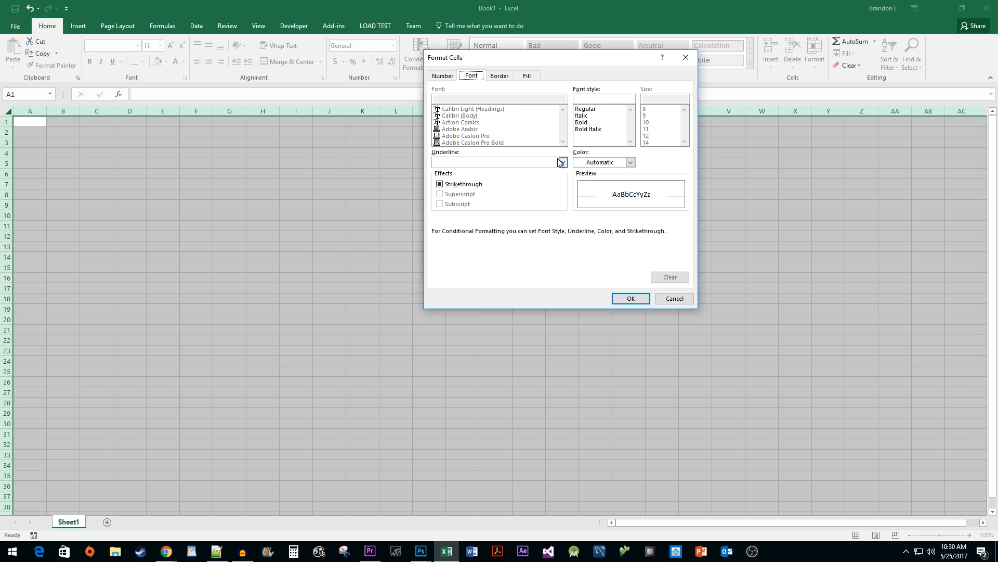
pyautogui.click(526, 75)
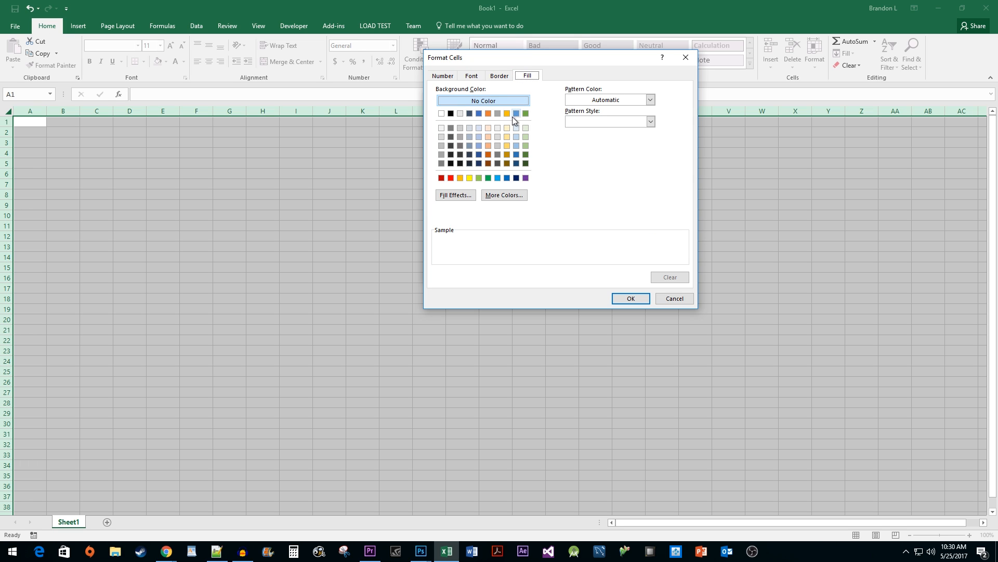
pyautogui.click(506, 136)
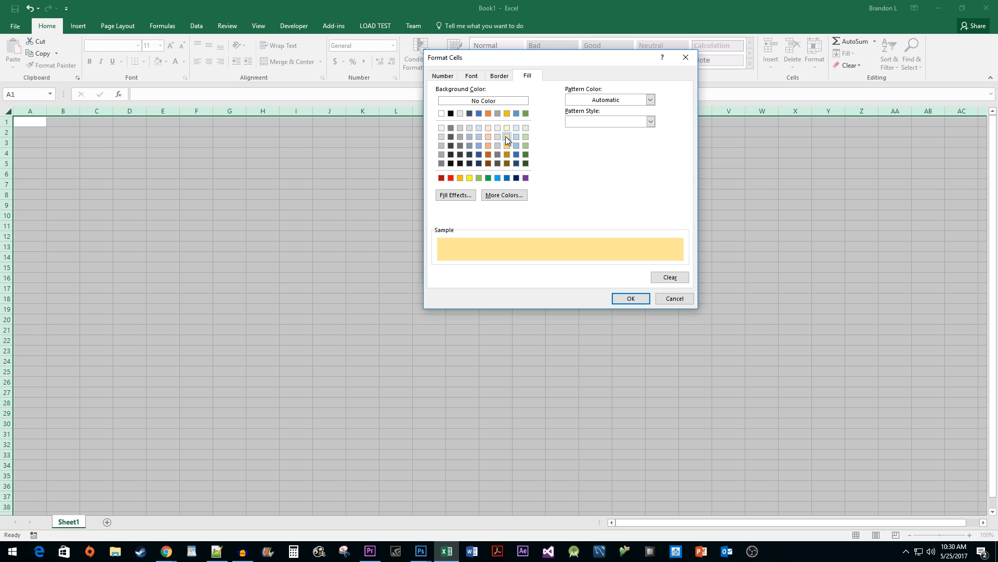
pyautogui.click(629, 298)
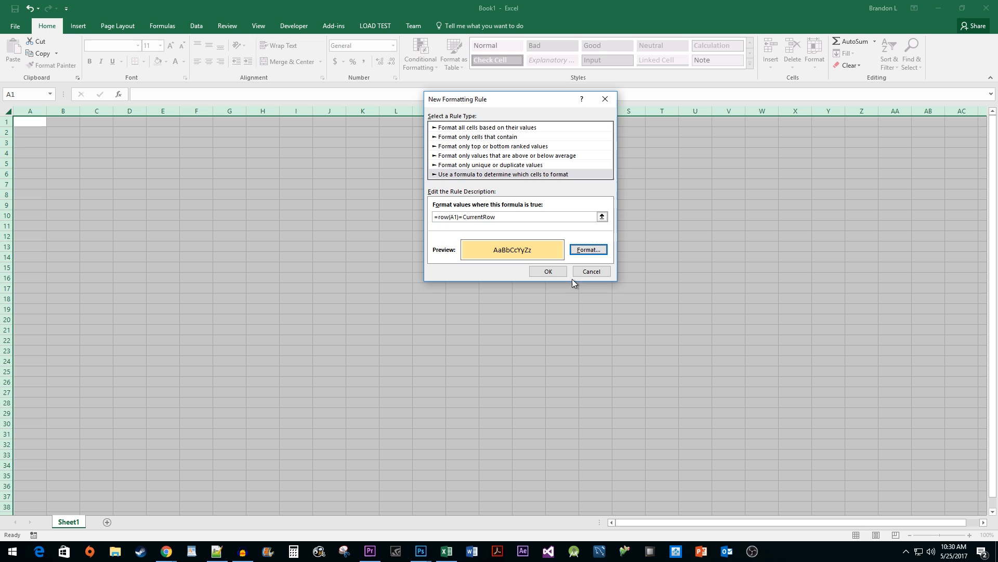
pyautogui.click(548, 271)
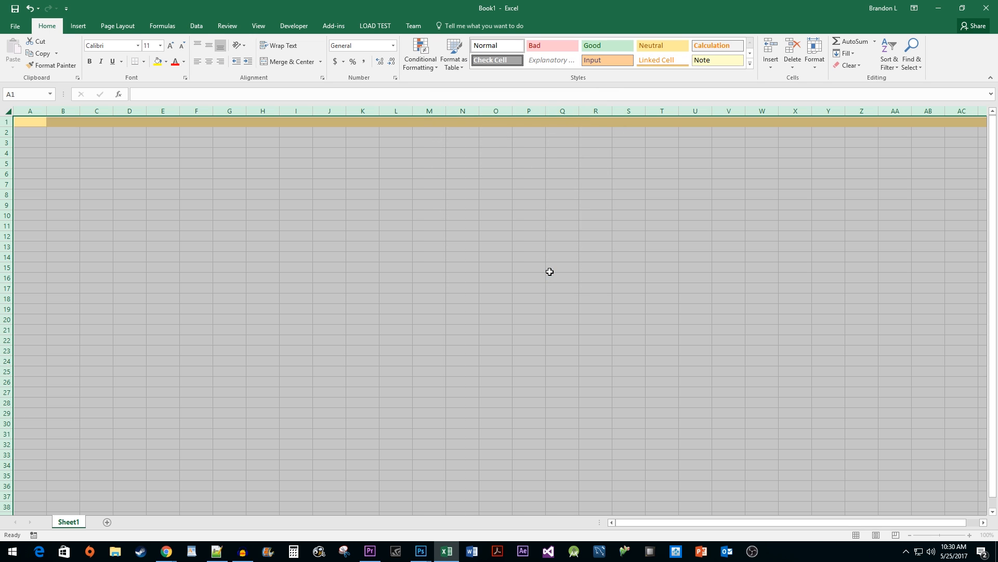
pyautogui.moveTo(197, 157)
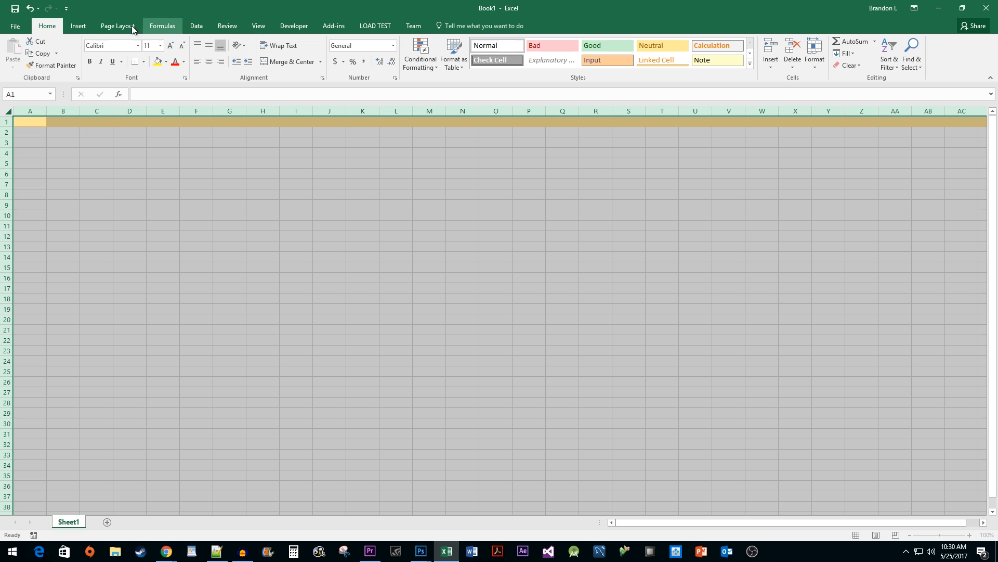
pyautogui.click(14, 26)
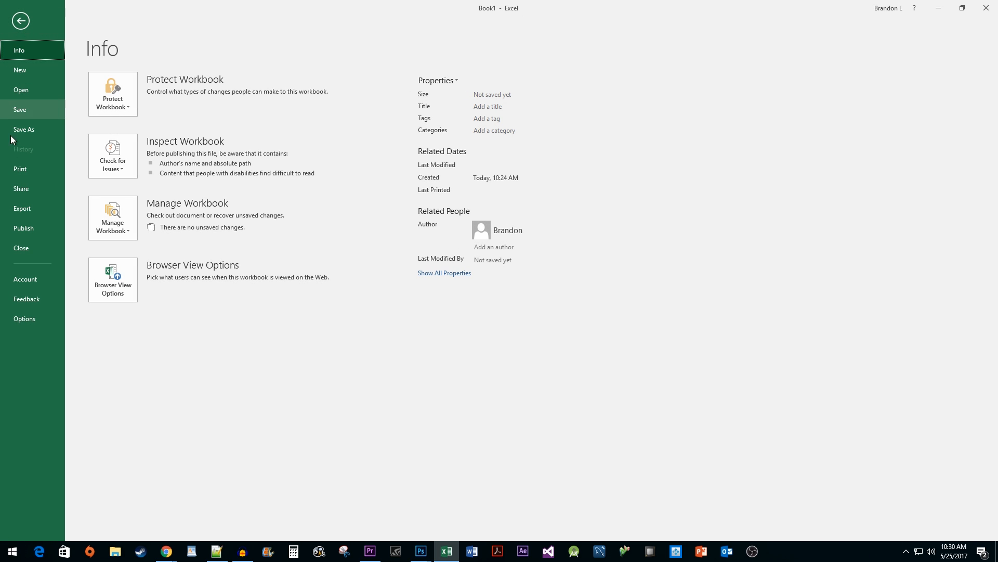
pyautogui.click(25, 318)
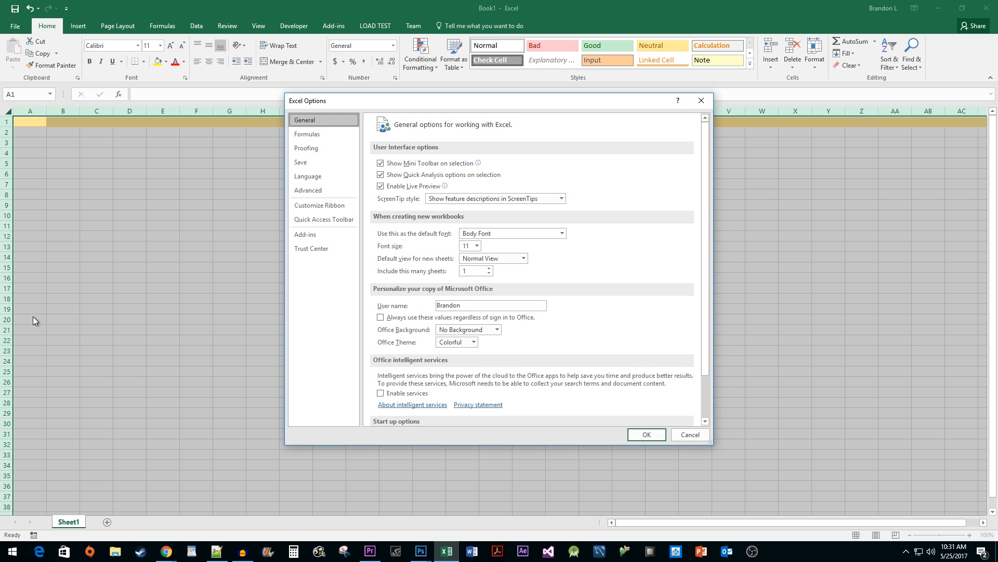
pyautogui.click(320, 205)
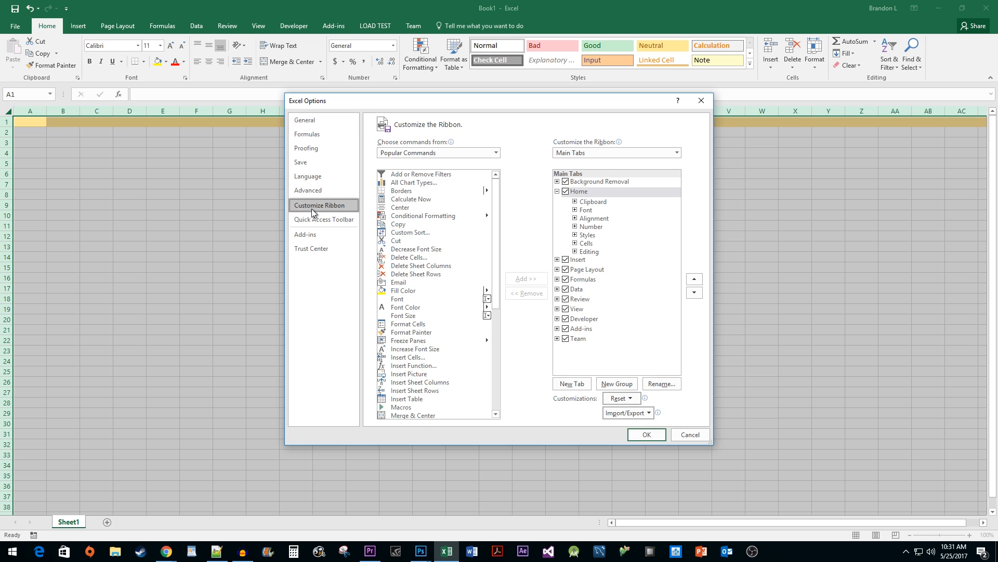
pyautogui.click(566, 318)
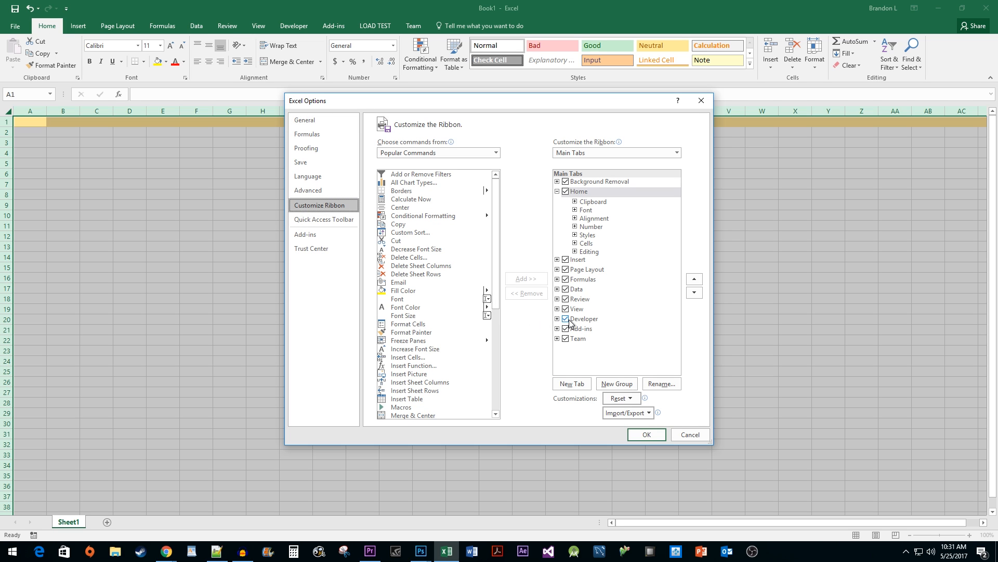
pyautogui.click(646, 434)
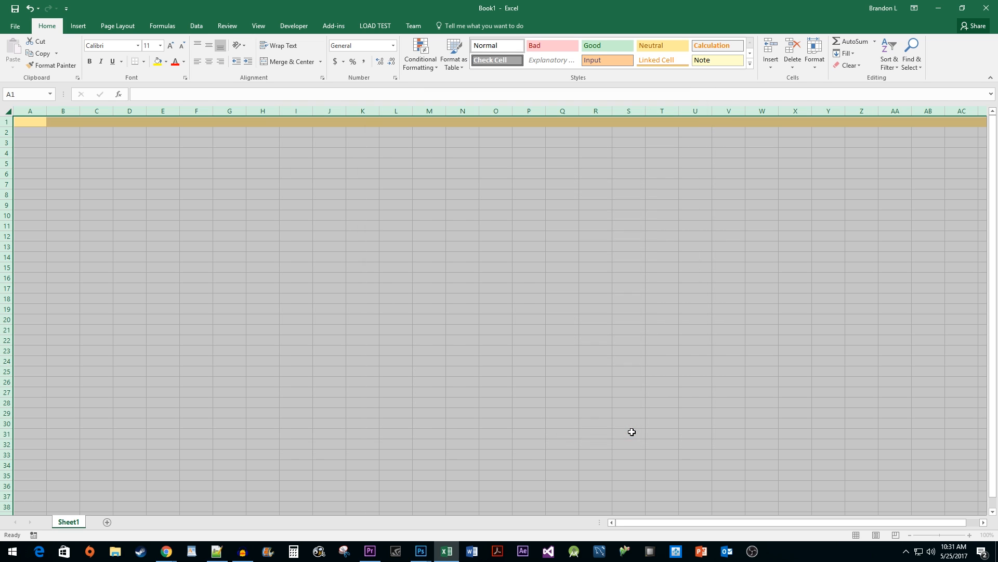
pyautogui.moveTo(584, 385)
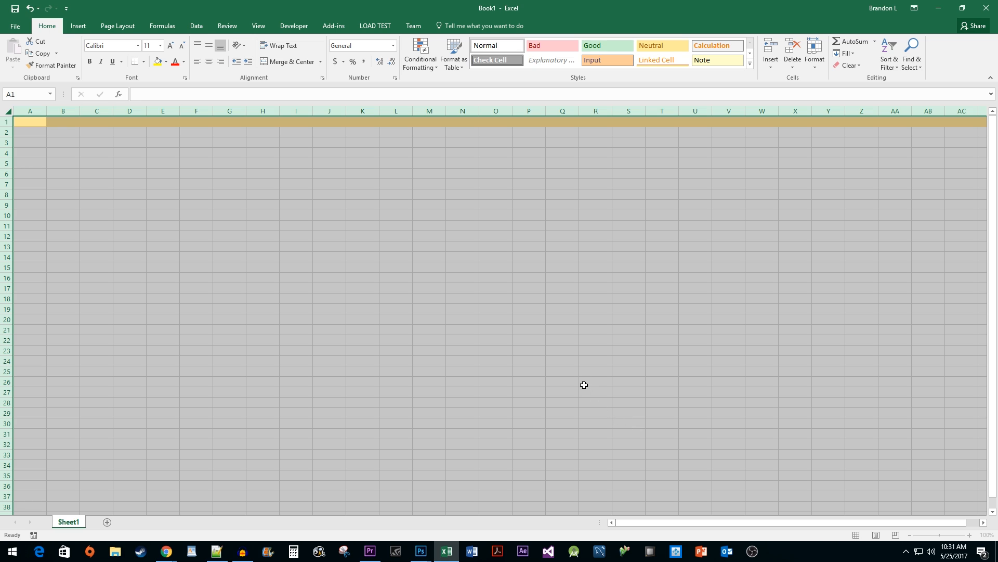
# Step: Open the VBA editor and create Sheet1's Worksheet_SelectionChange event procedure
pyautogui.click(293, 25)
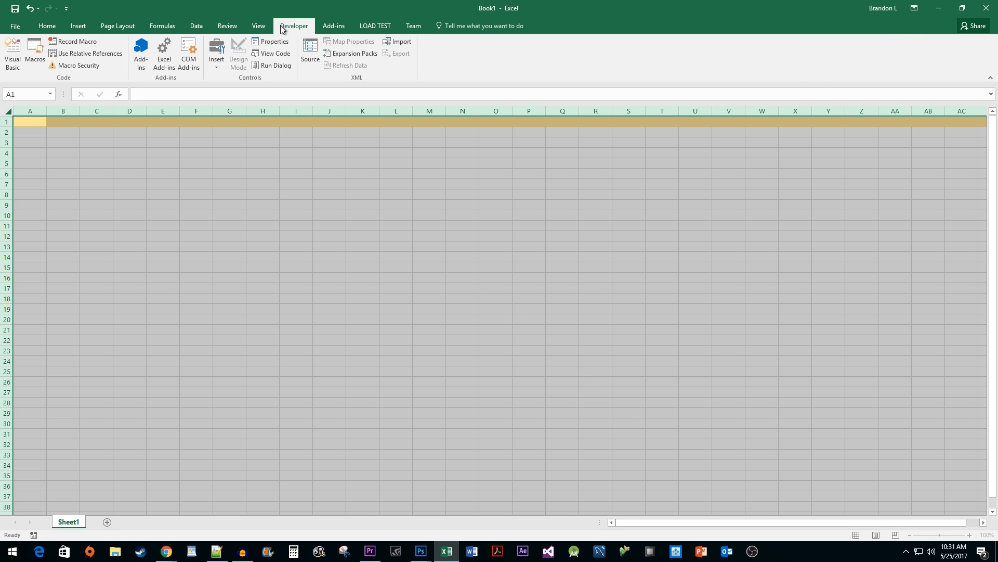
pyautogui.click(11, 53)
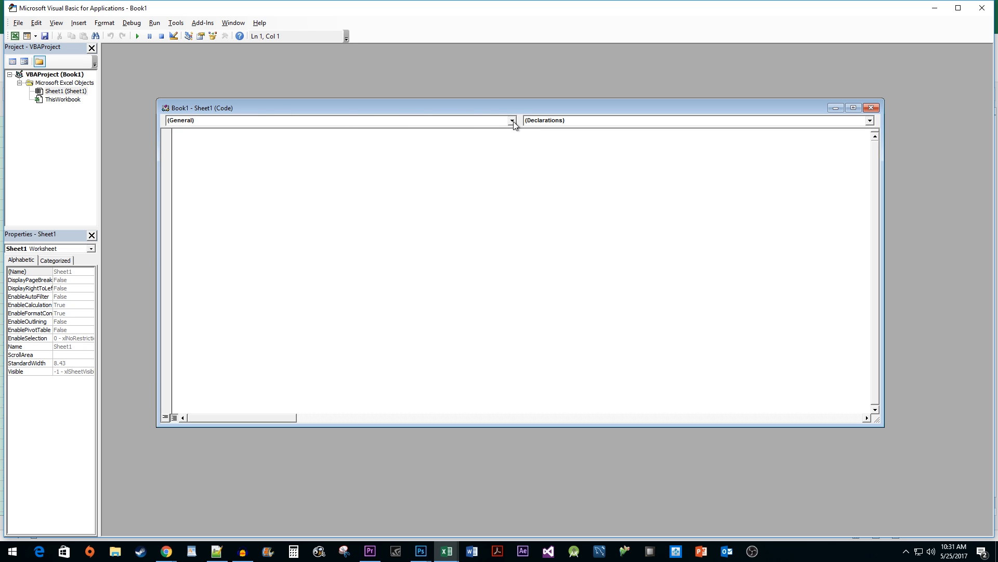
pyautogui.click(511, 120)
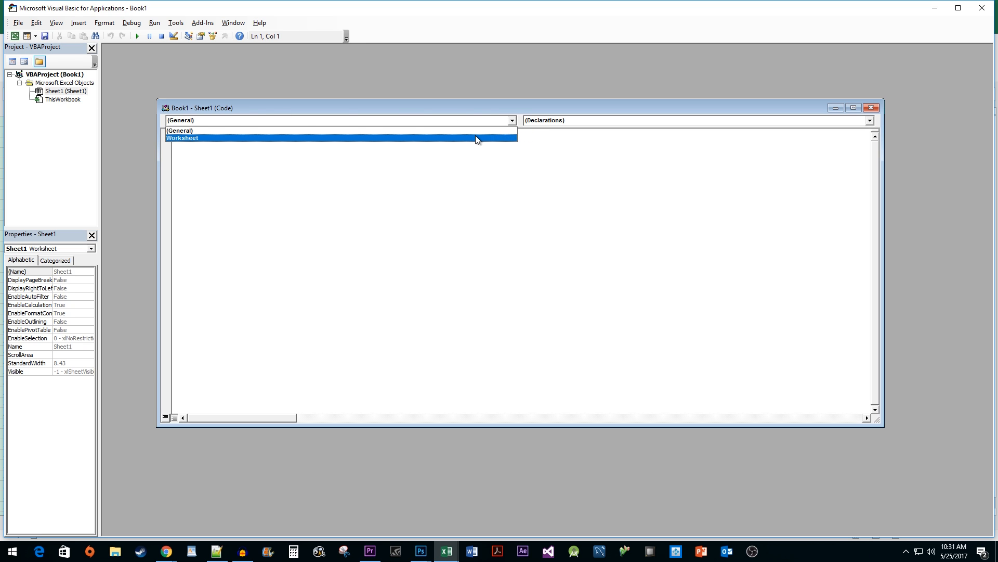
pyautogui.click(181, 137)
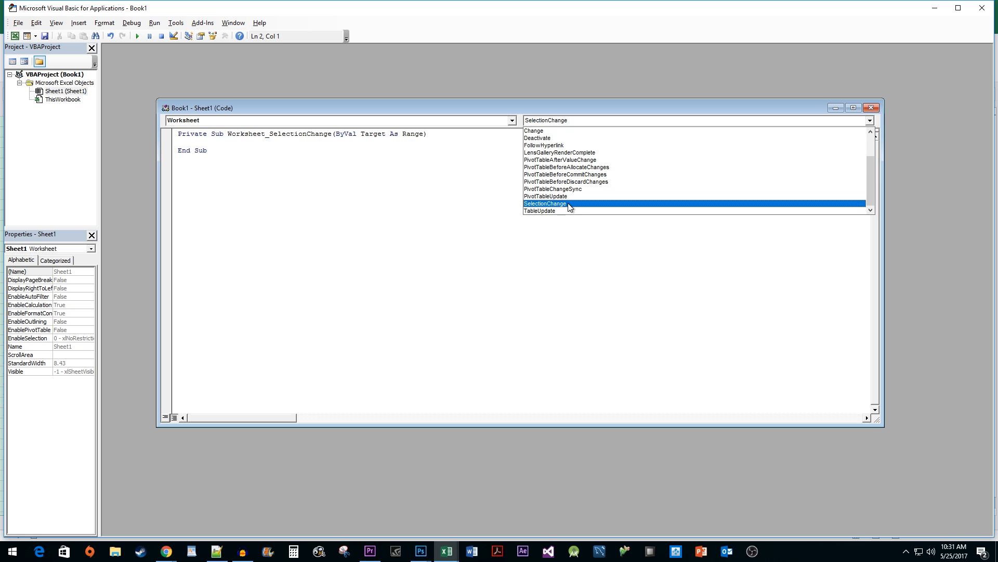
pyautogui.click(544, 203)
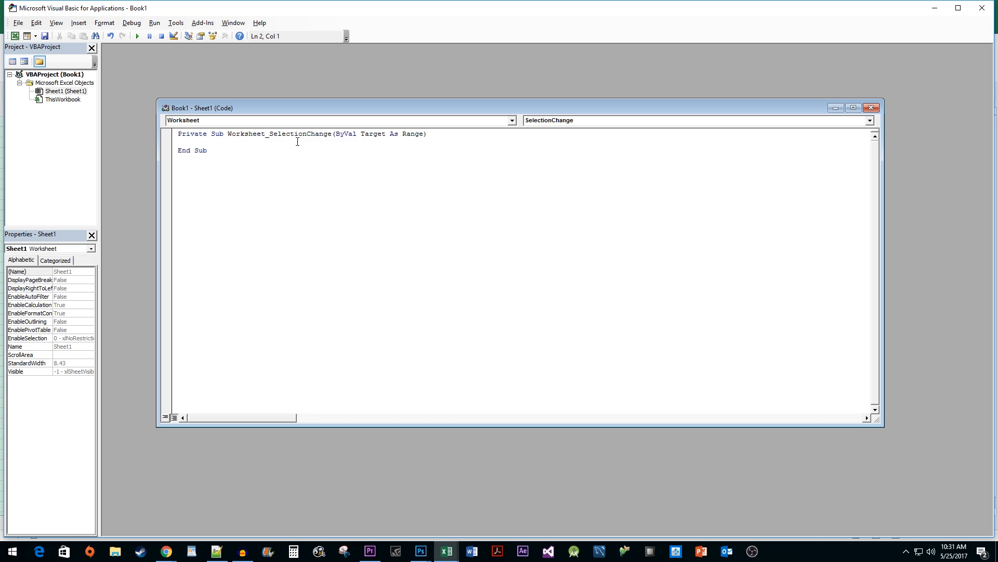
# Step: Write a With ThisWorkbook.Names('CurrentRow') block setting its reference to '=' & ActiveCell.Row
pyautogui.click(853, 108)
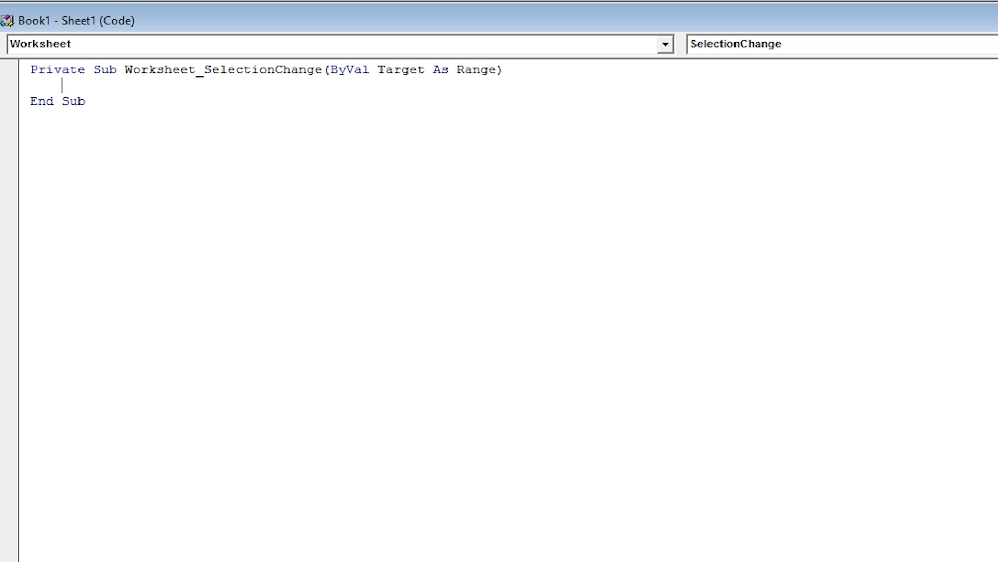
pyautogui.write('With ThisWorkbook')
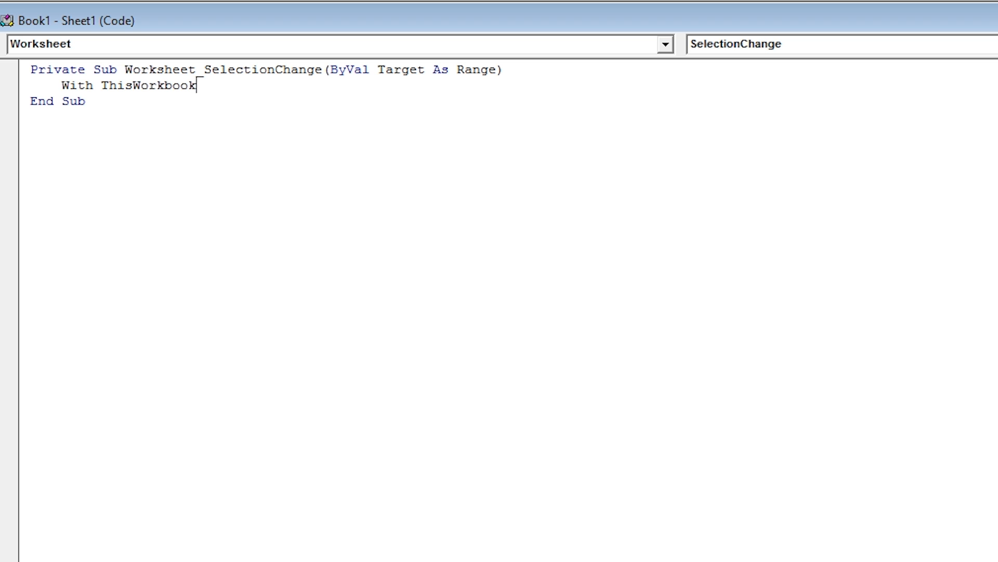
pyautogui.write('.Names("')
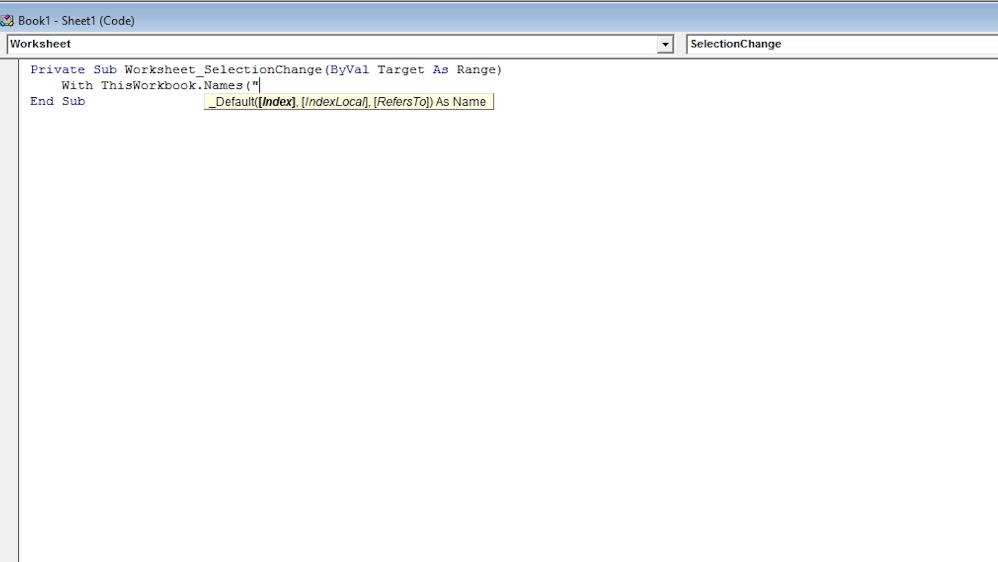
pyautogui.write('CurrentRow")')
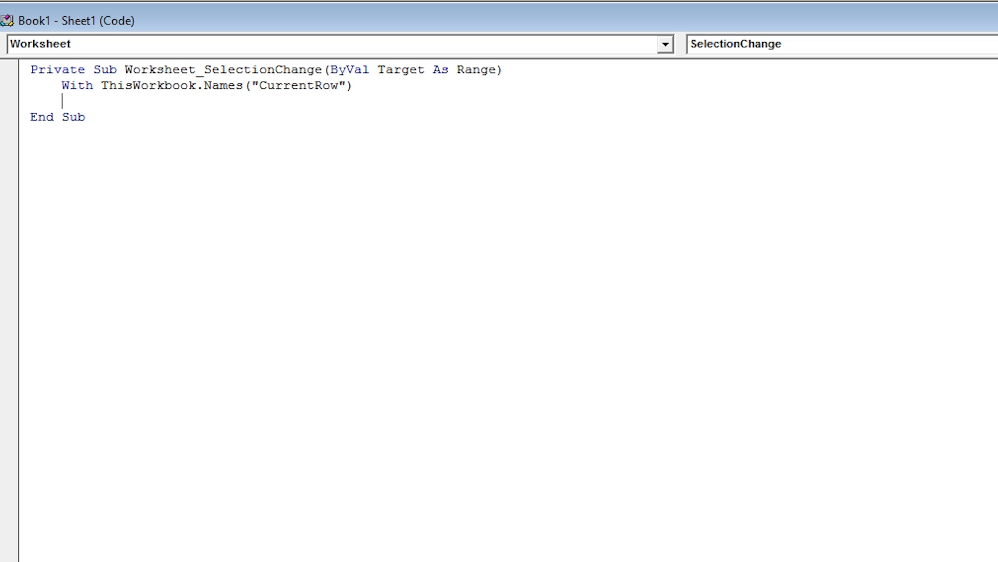
pyautogui.write('.Name = "CurrentRow')
pyautogui.write('.RefersToR1C1 =')
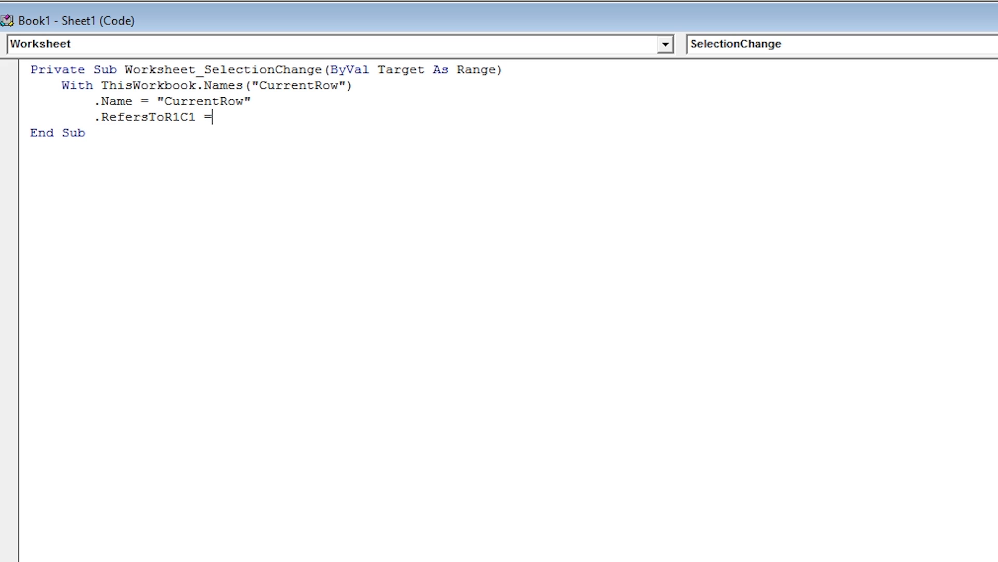
pyautogui.write('"="')
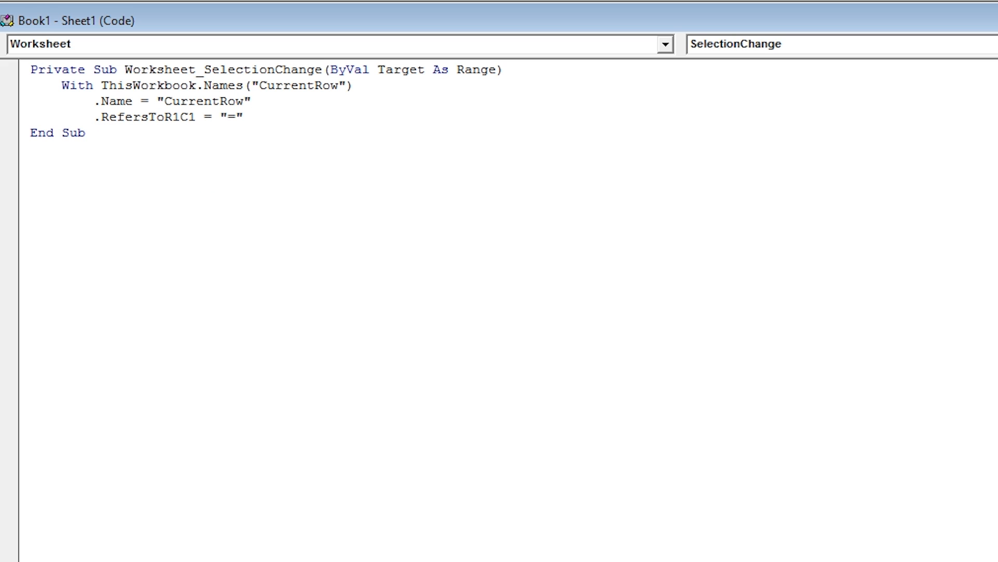
pyautogui.write('& ActiveCell.Row')
pyautogui.write('End With')
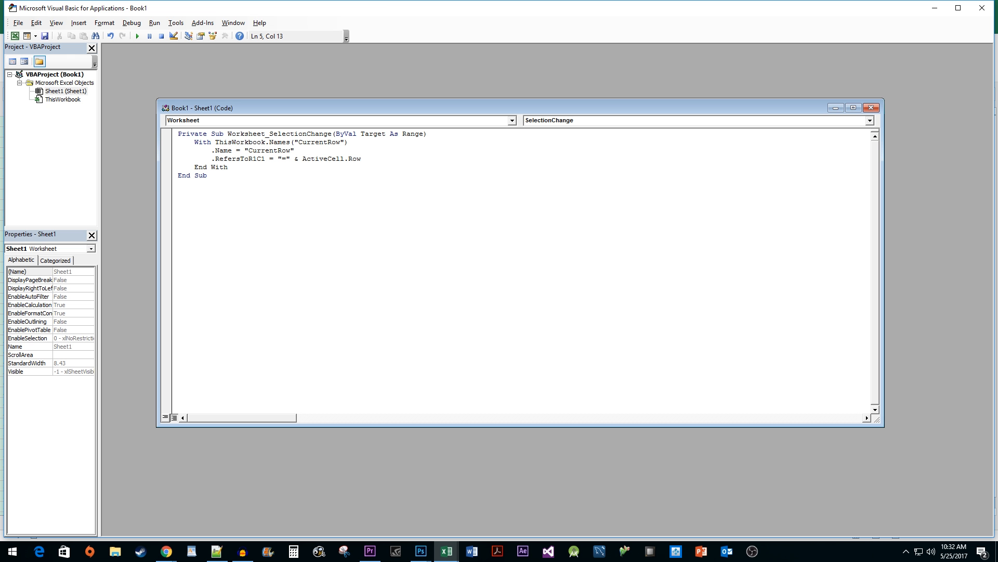
pyautogui.moveTo(587, 112)
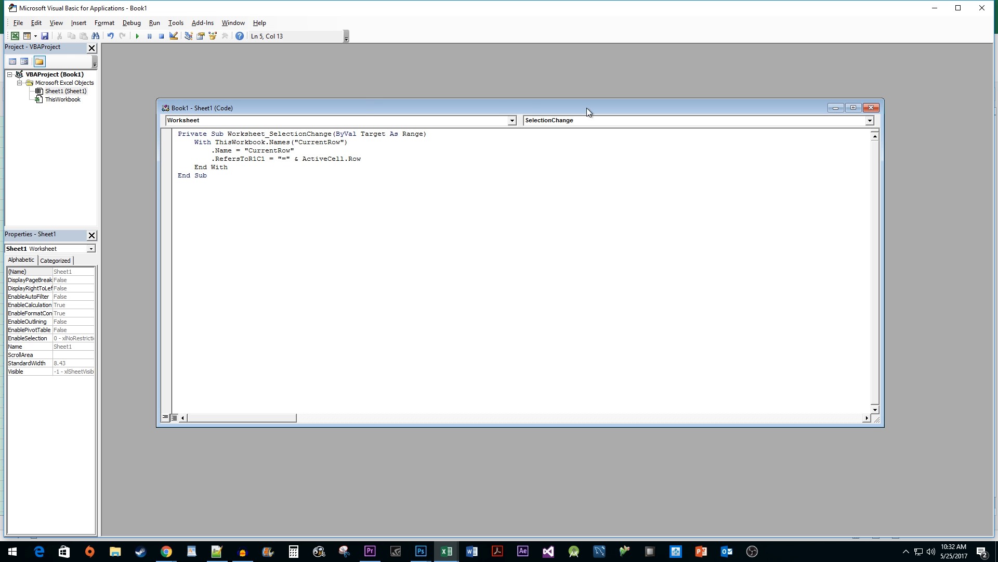
pyautogui.moveTo(983, 8)
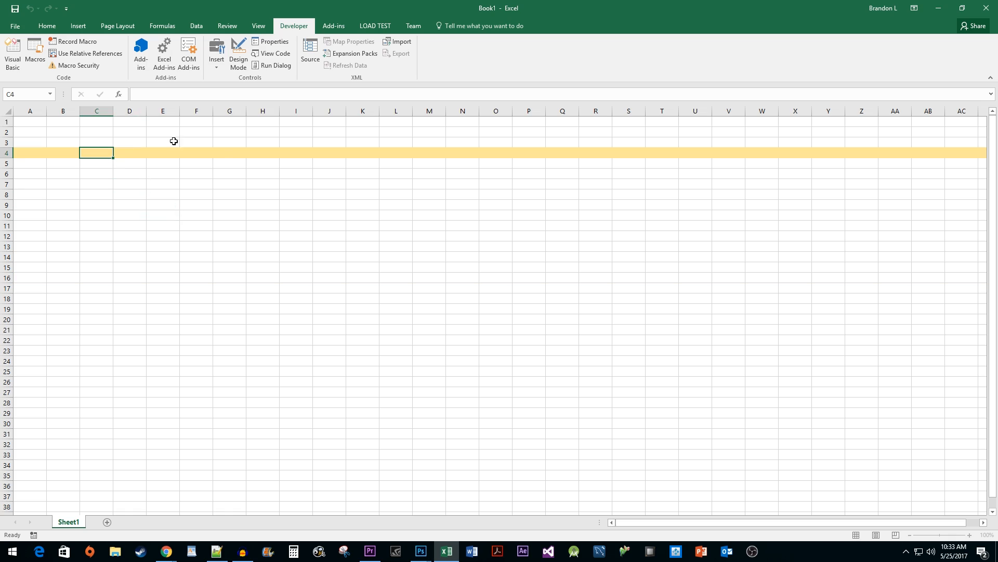
pyautogui.moveTo(200, 258)
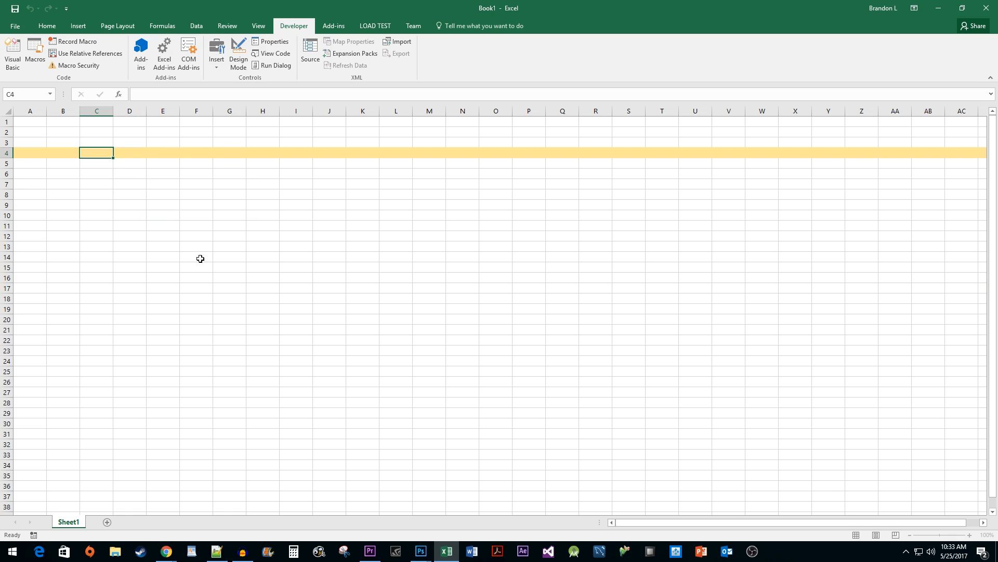